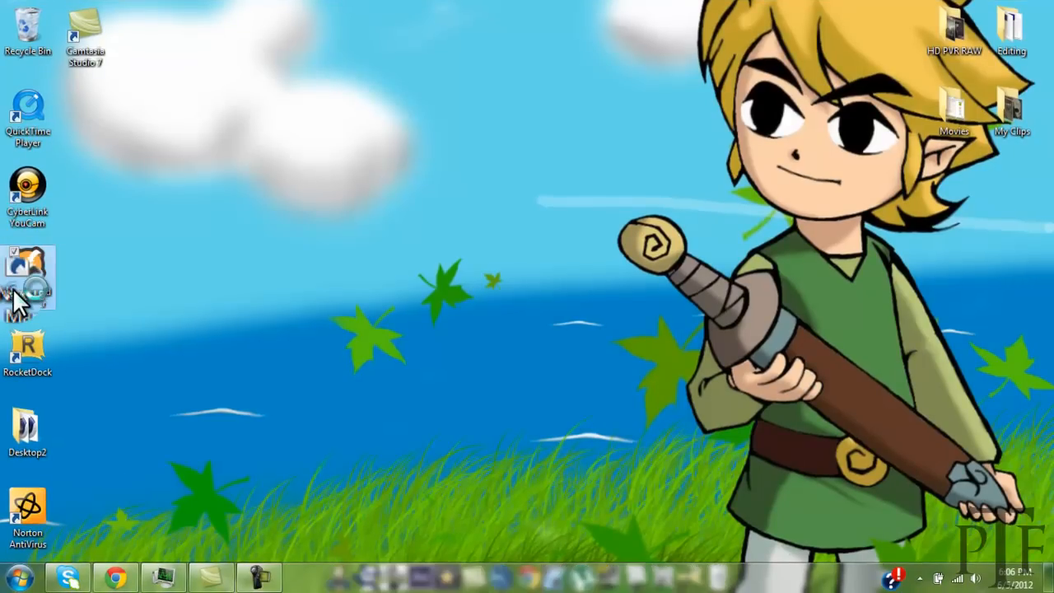
# - Launch Nexus Mod Manager for Fallout: New Vegas, dismiss the permissions error, and close
pyautogui.doubleClick(28, 280)
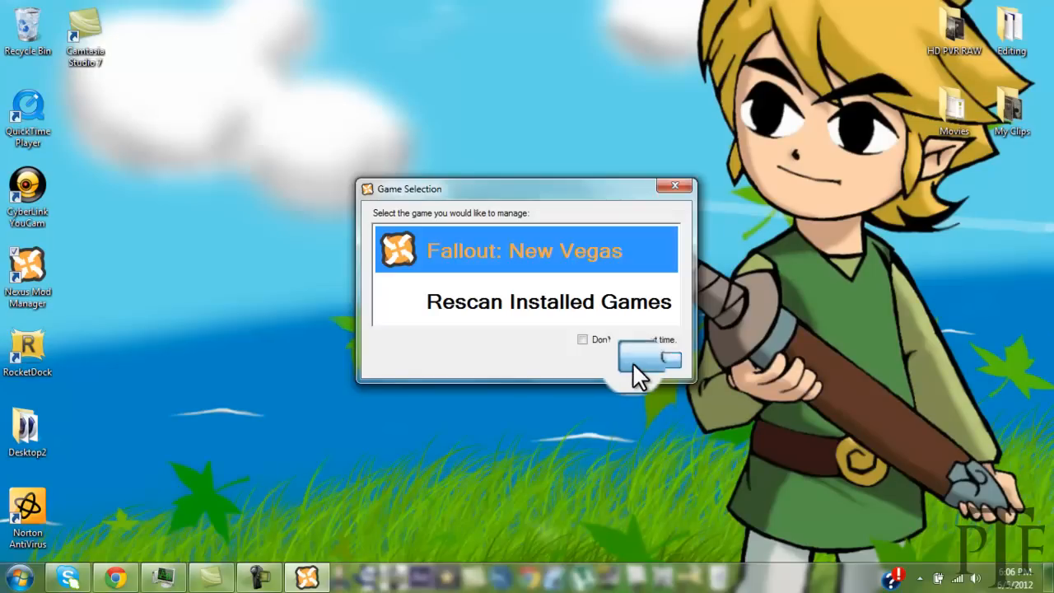
pyautogui.click(650, 358)
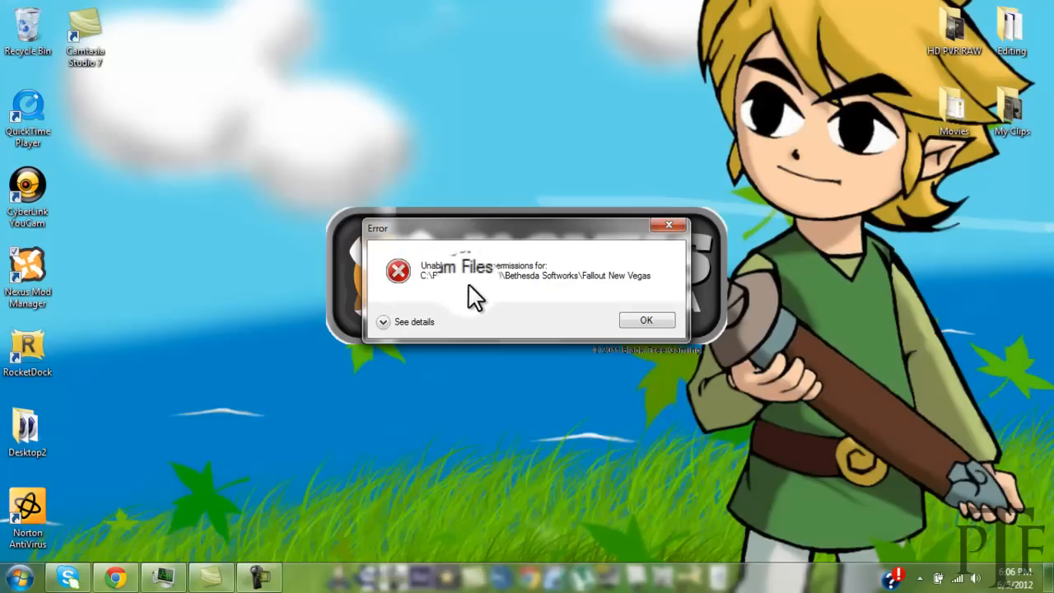
pyautogui.click(646, 319)
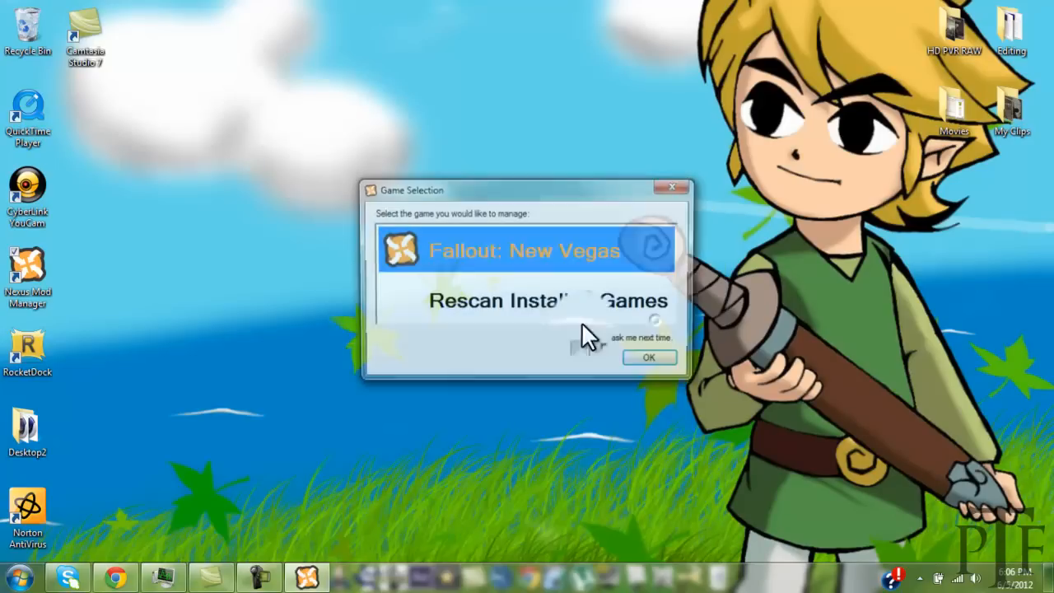
pyautogui.click(648, 356)
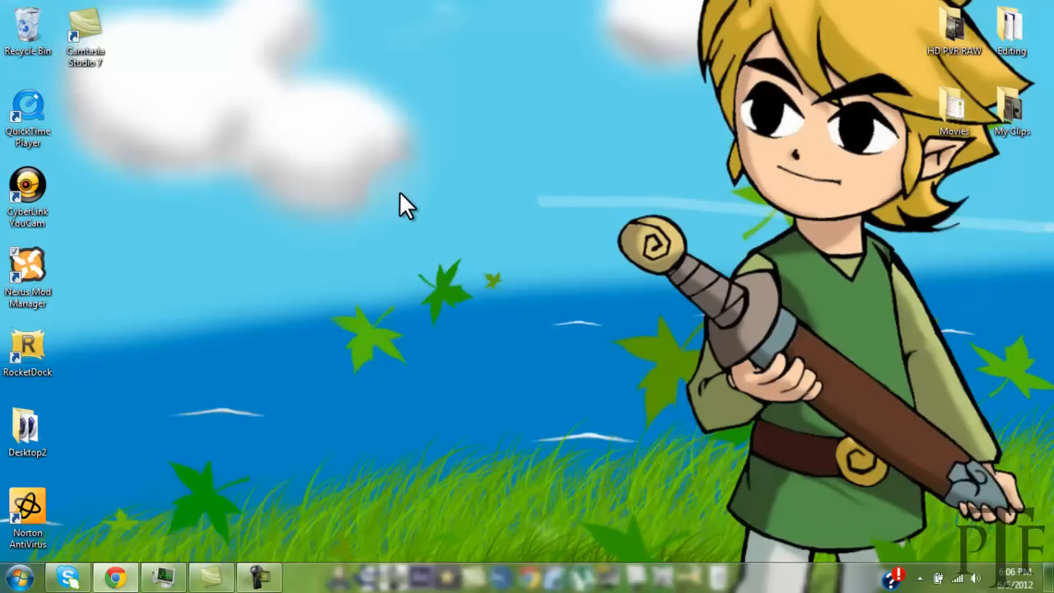
pyautogui.moveTo(152, 482)
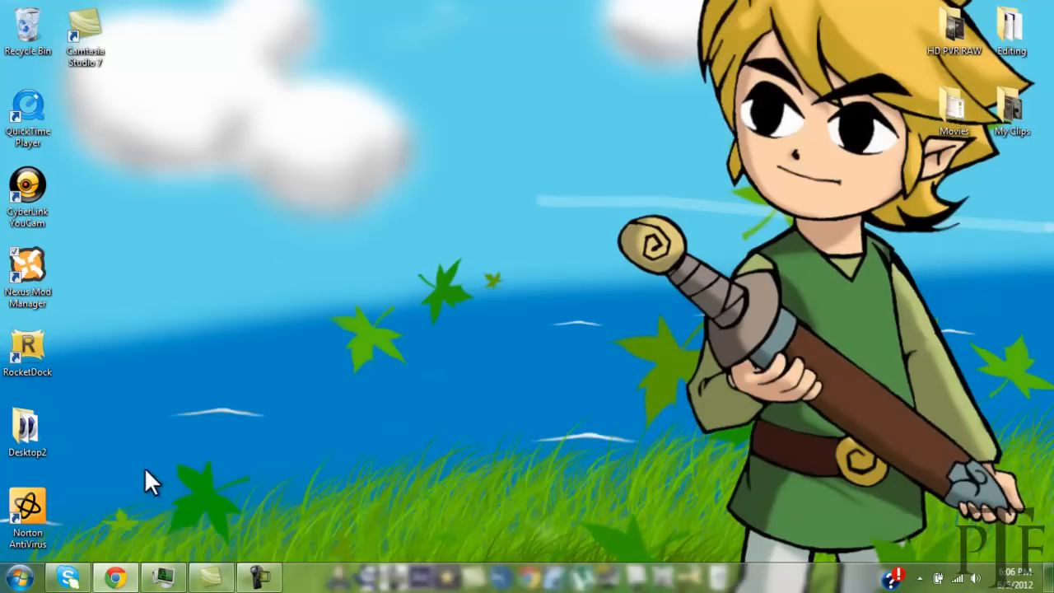
# - Browse from Computer through C:, Program Files (x86) to the Bethesda Softworks folder
pyautogui.click(21, 576)
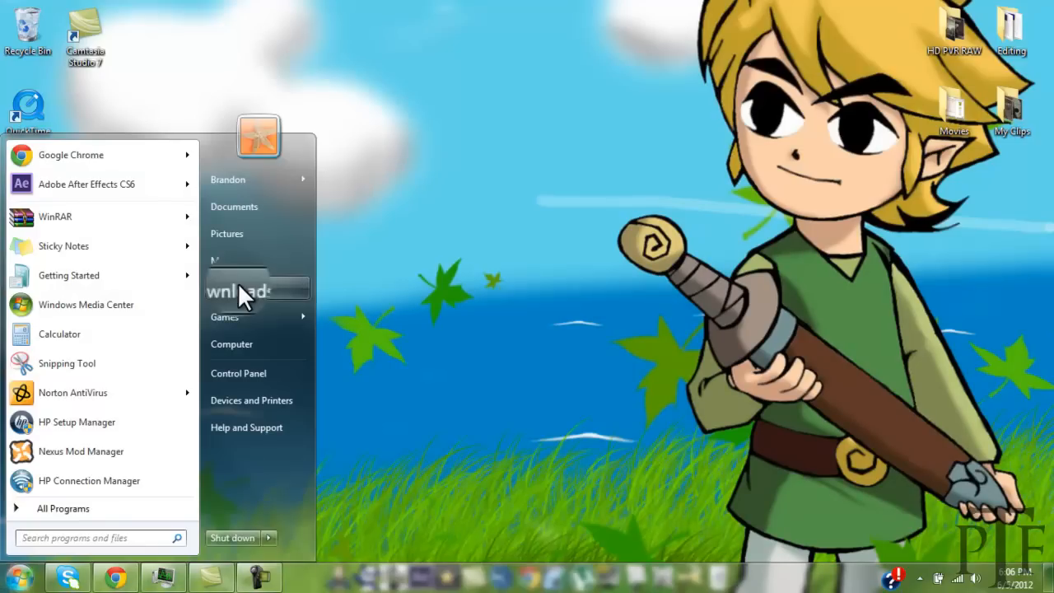
pyautogui.click(231, 343)
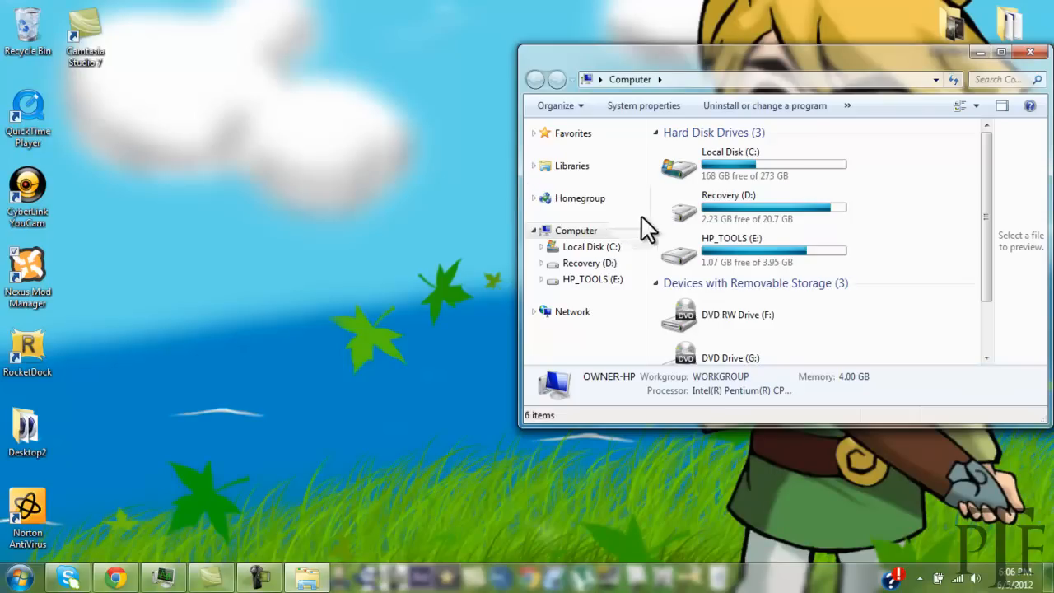
pyautogui.doubleClick(729, 164)
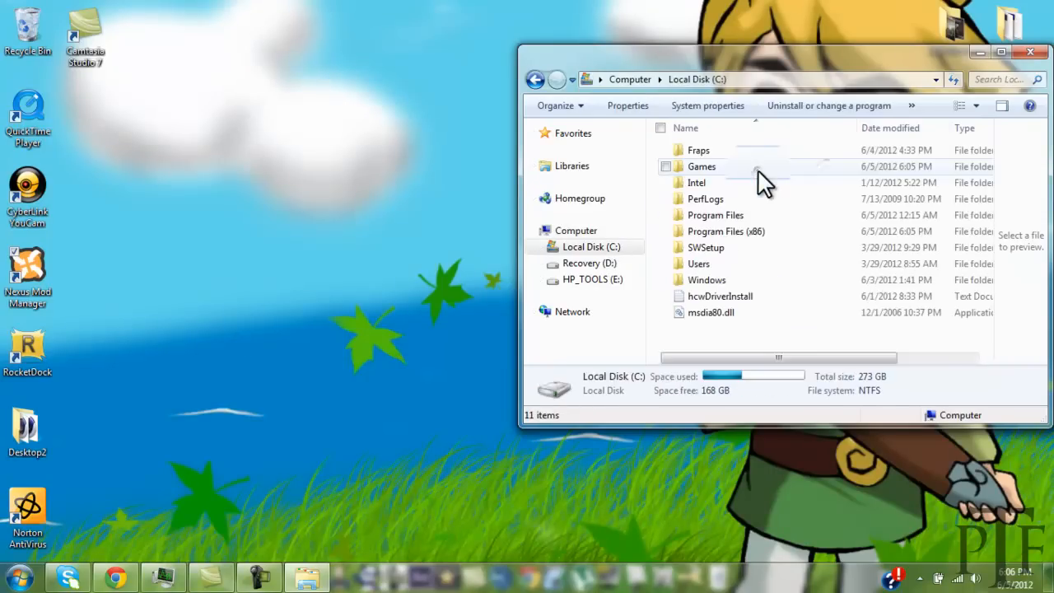
pyautogui.doubleClick(725, 230)
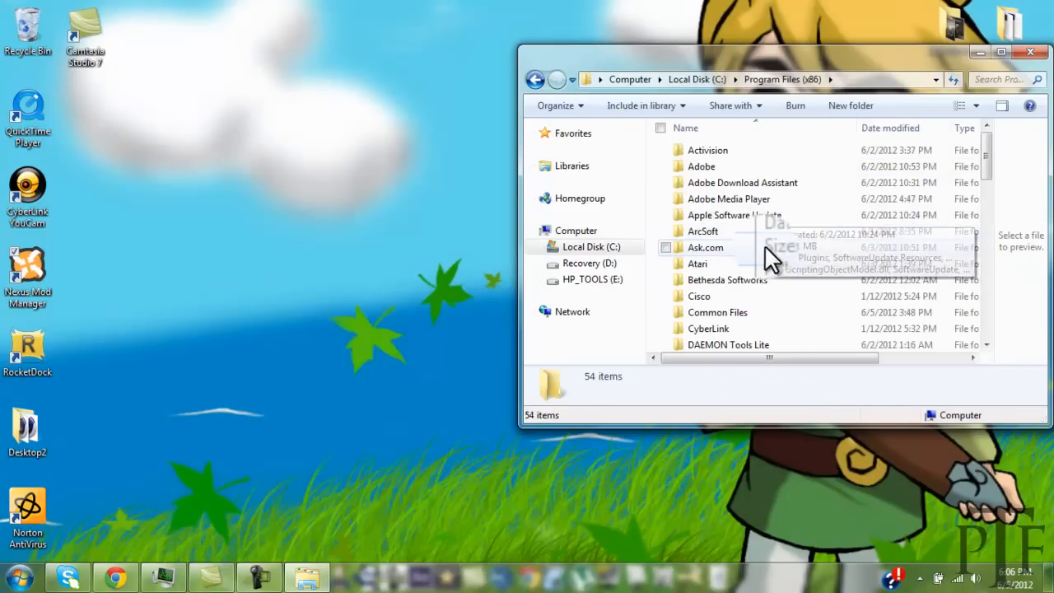
pyautogui.doubleClick(726, 280)
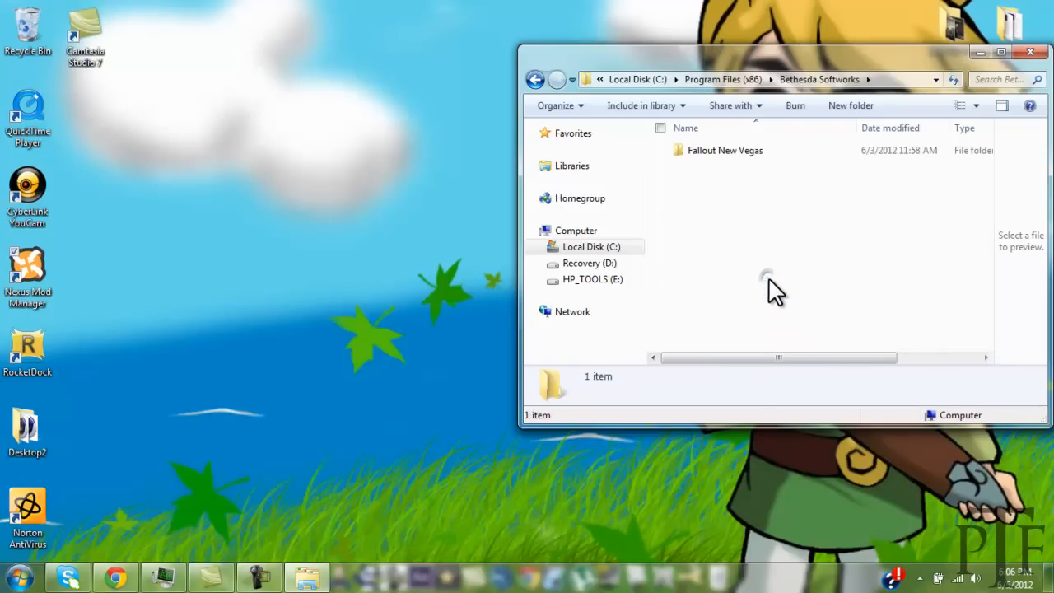
pyautogui.moveTo(720, 152)
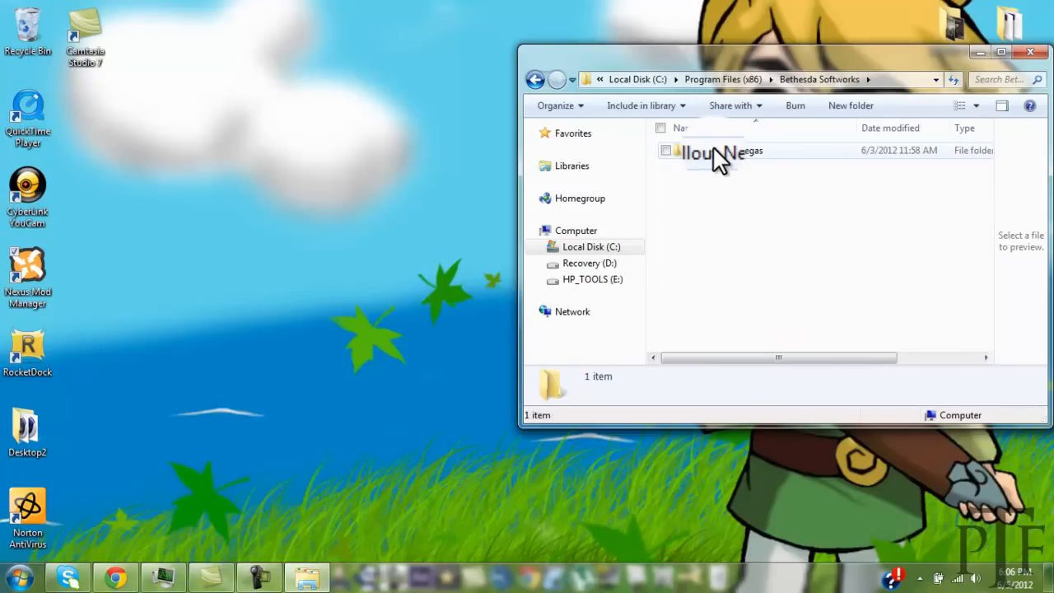
# - Open the Fallout New Vegas folder's security permissions editor after reviewing CREATOR OWNER and Administrators
pyautogui.rightClick(704, 151)
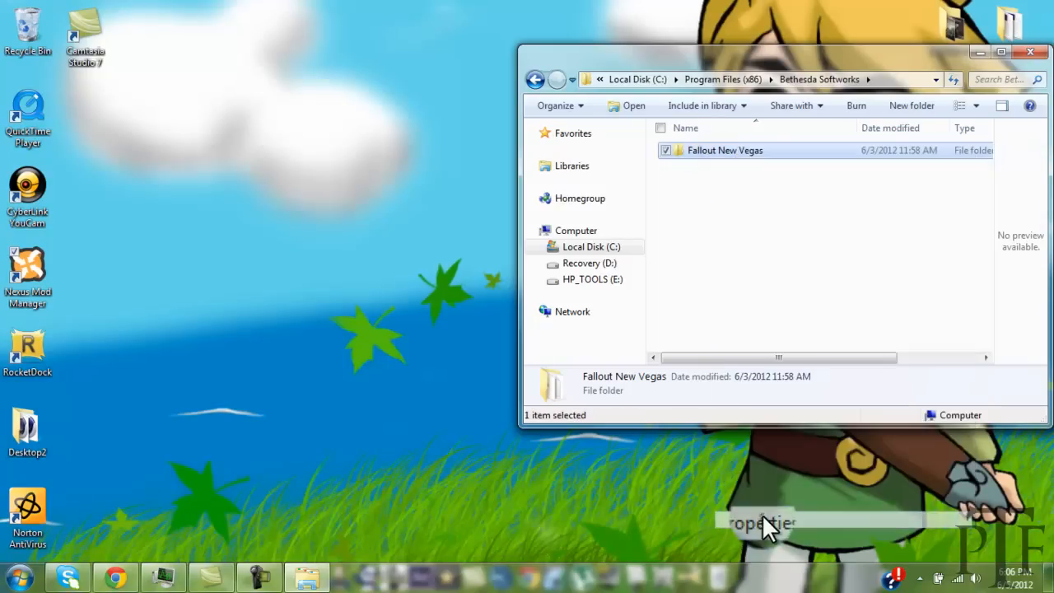
pyautogui.click(761, 522)
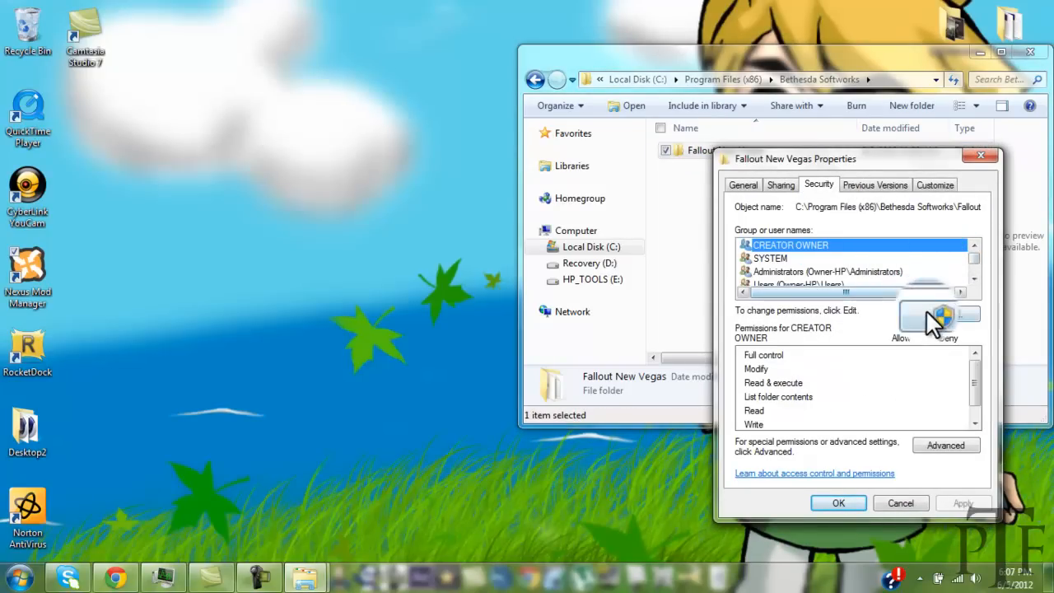
pyautogui.click(939, 320)
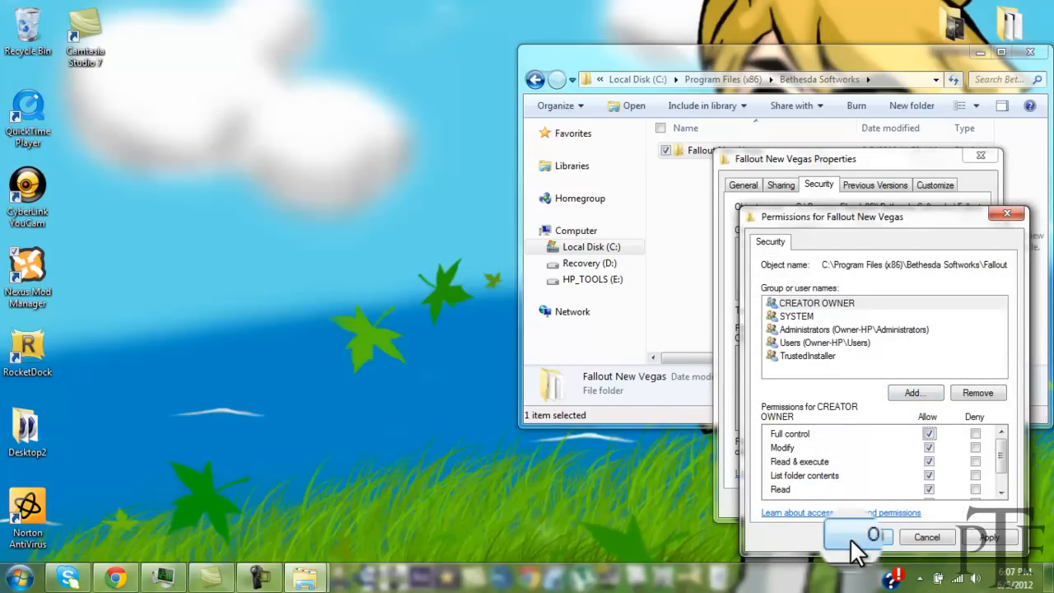
pyautogui.click(859, 536)
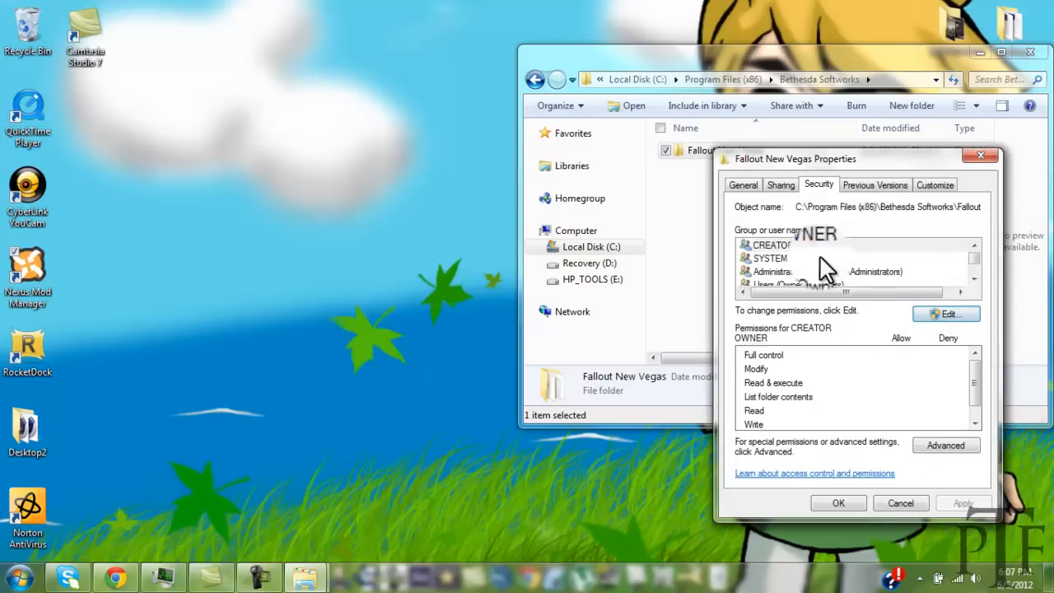
pyautogui.click(770, 258)
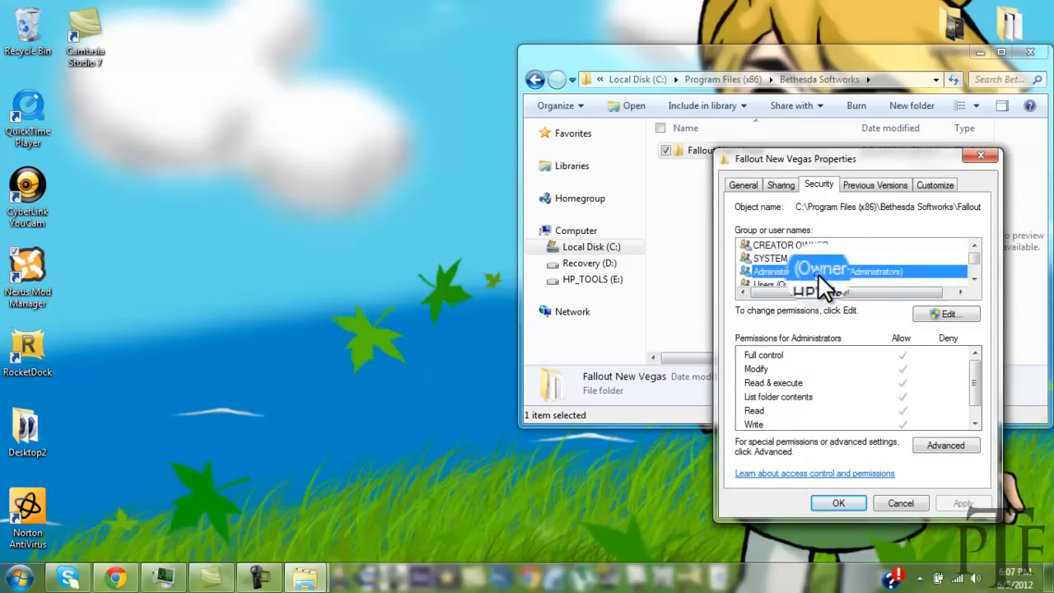
pyautogui.click(945, 314)
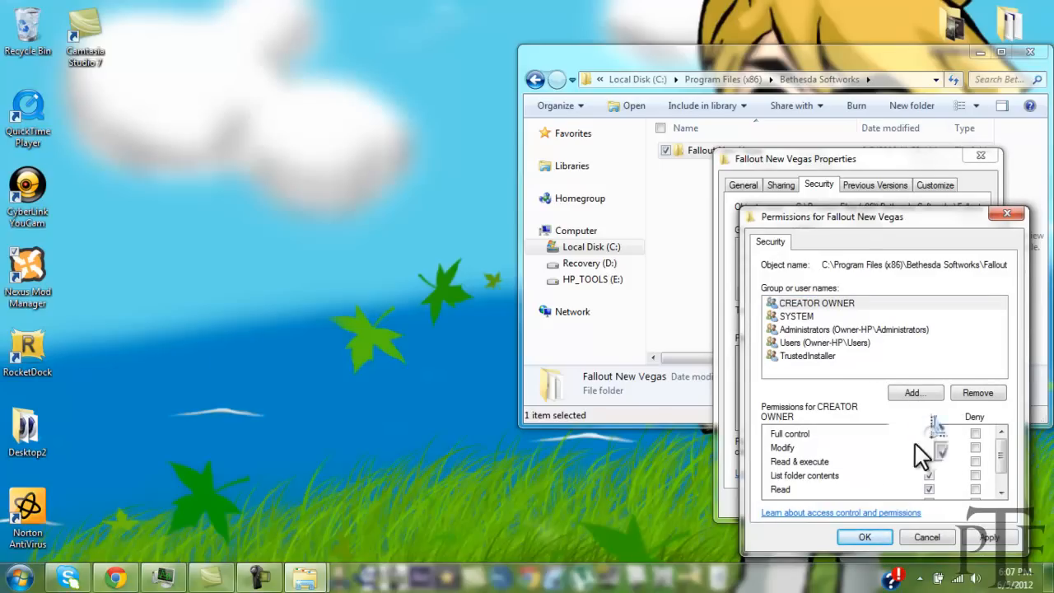
# - Allow Full control for CREATOR OWNER on the Fallout New Vegas folder and apply
pyautogui.click(815, 303)
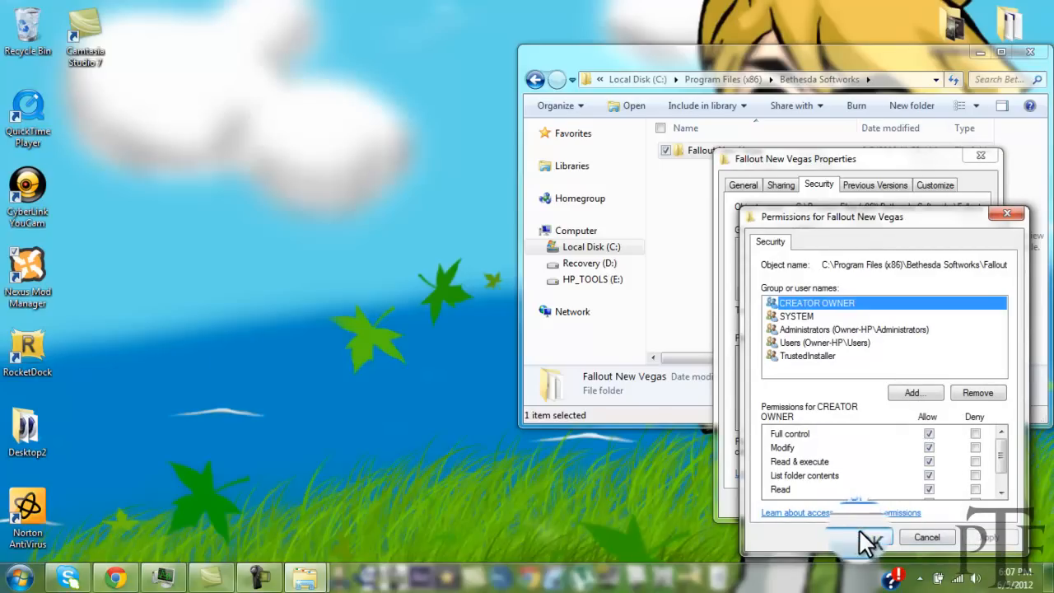
pyautogui.click(858, 537)
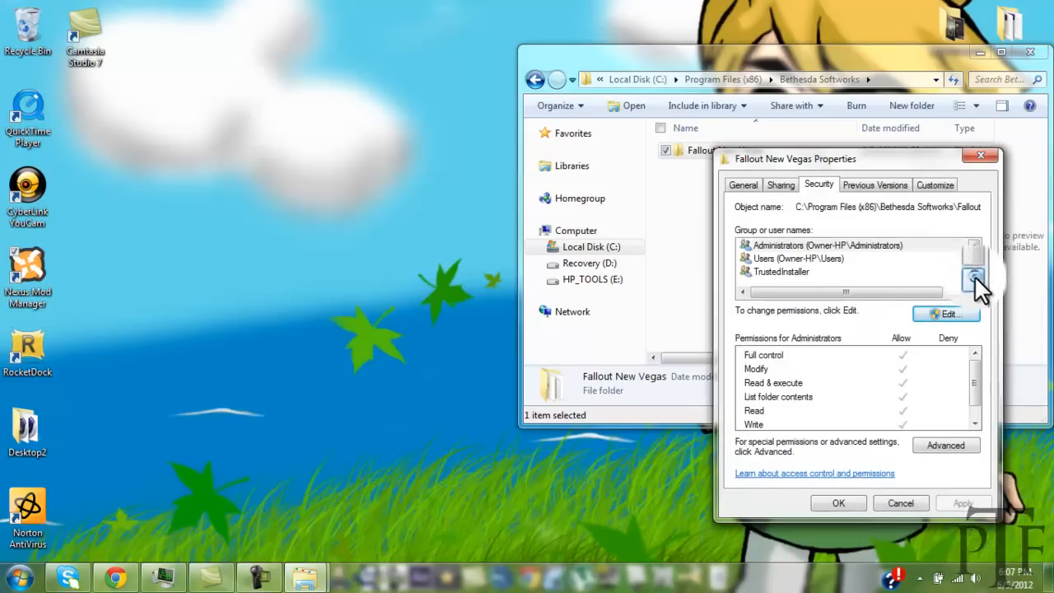
pyautogui.click(797, 258)
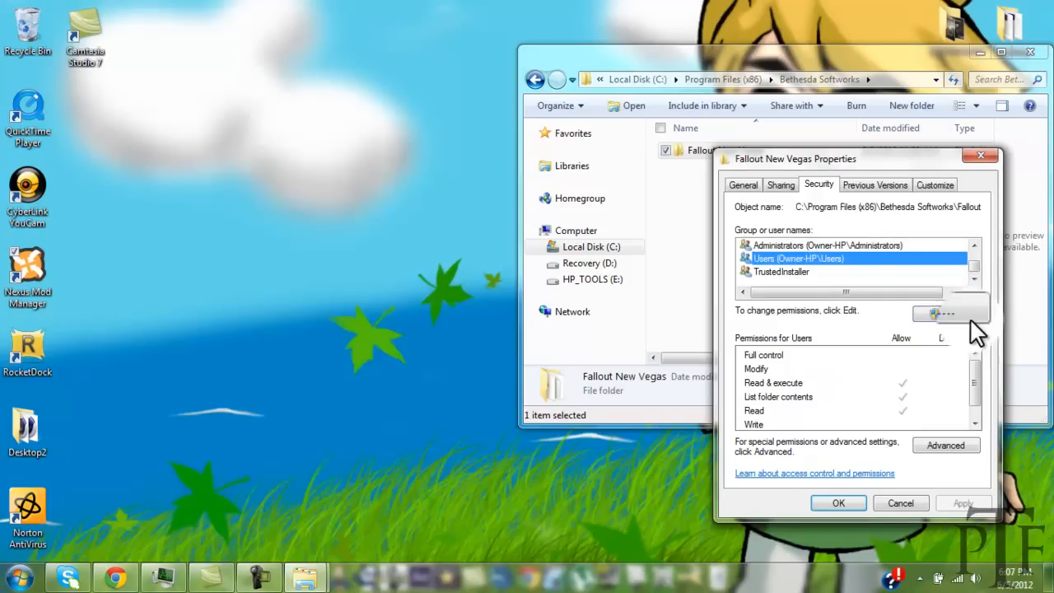
pyautogui.click(951, 313)
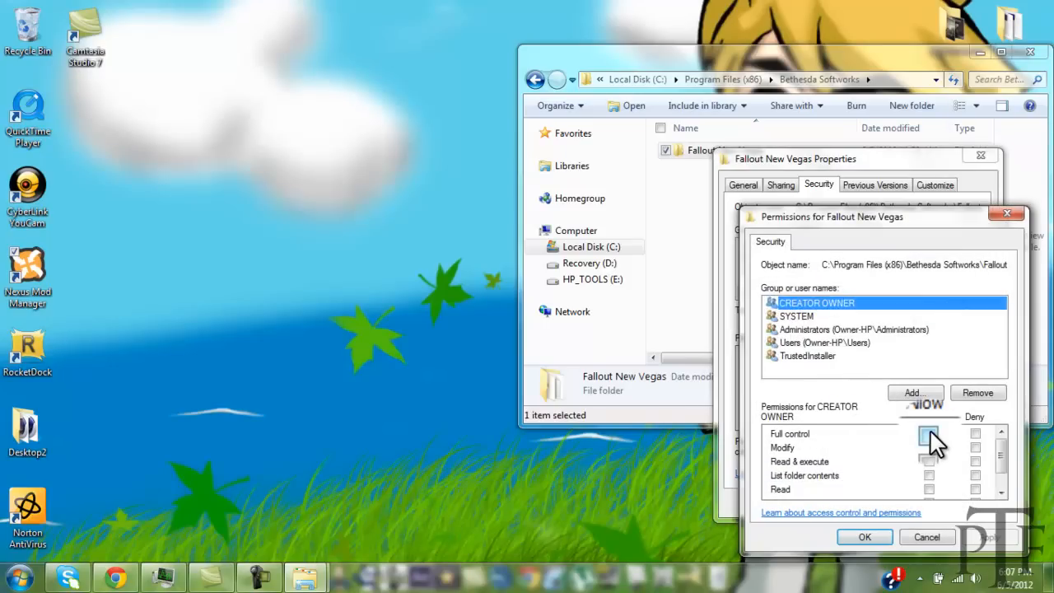
pyautogui.click(929, 433)
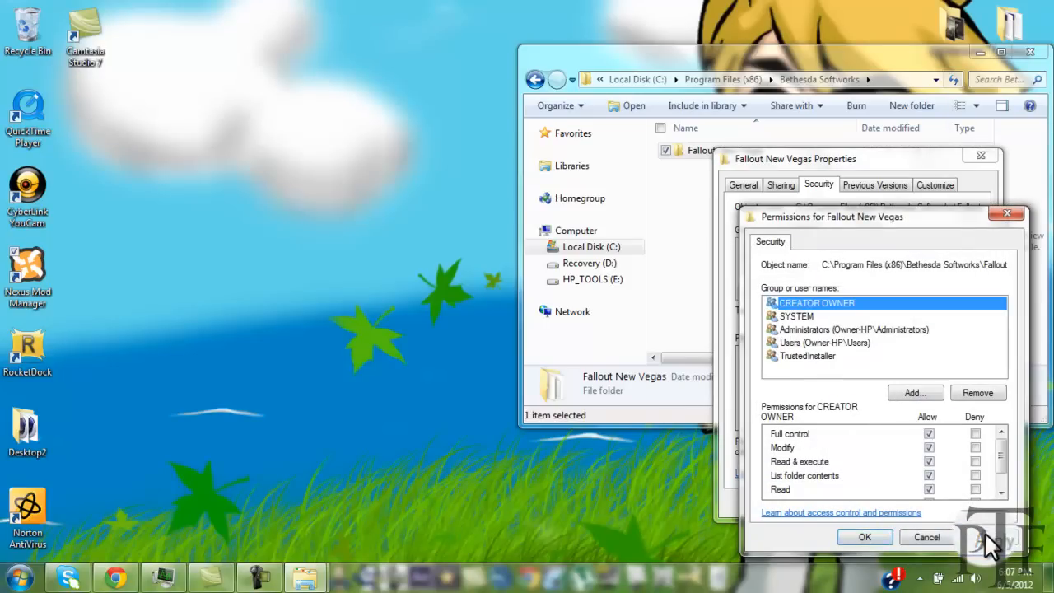
pyautogui.click(865, 537)
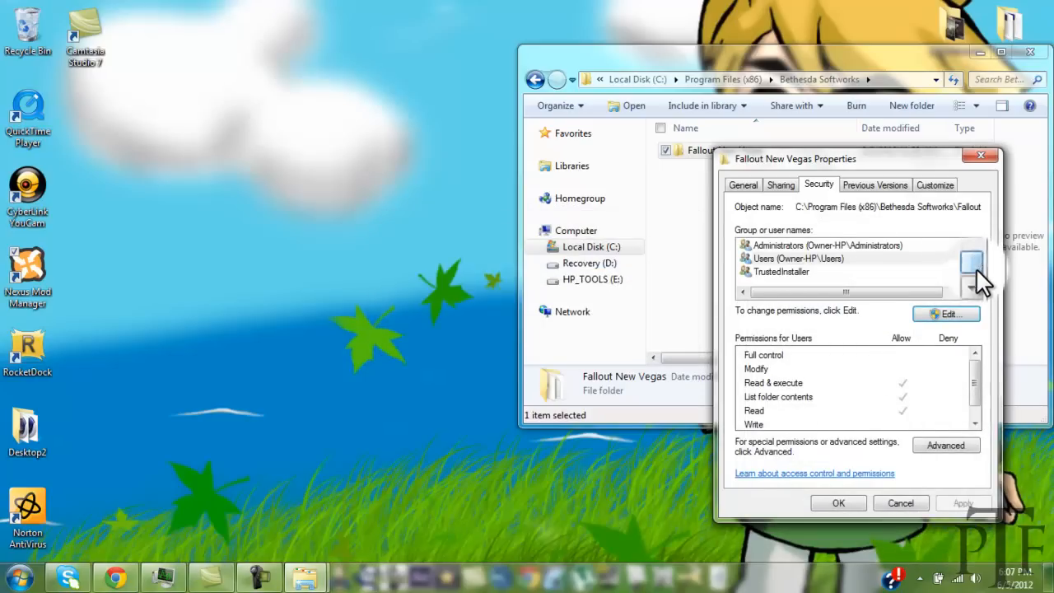
# - Select TrustedInstaller, confirm the permission changes, and close the folder properties
pyautogui.click(781, 272)
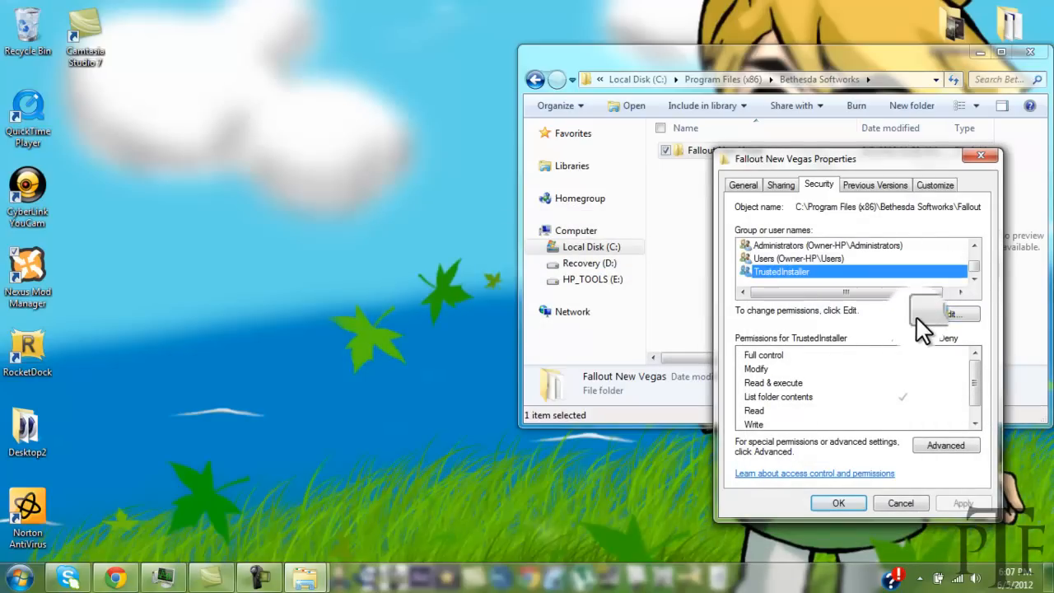
pyautogui.click(956, 314)
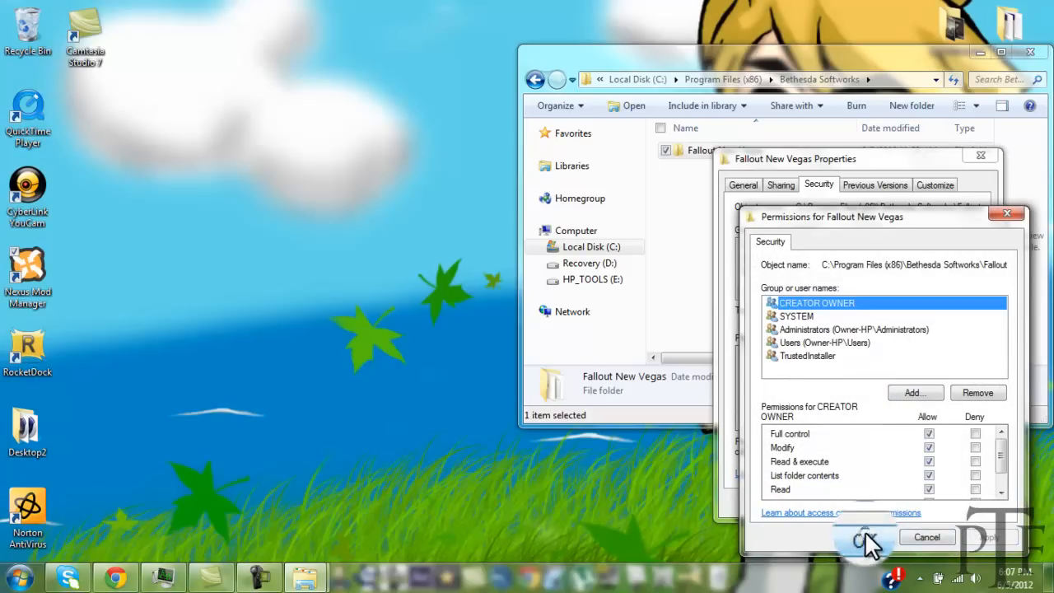
pyautogui.click(865, 537)
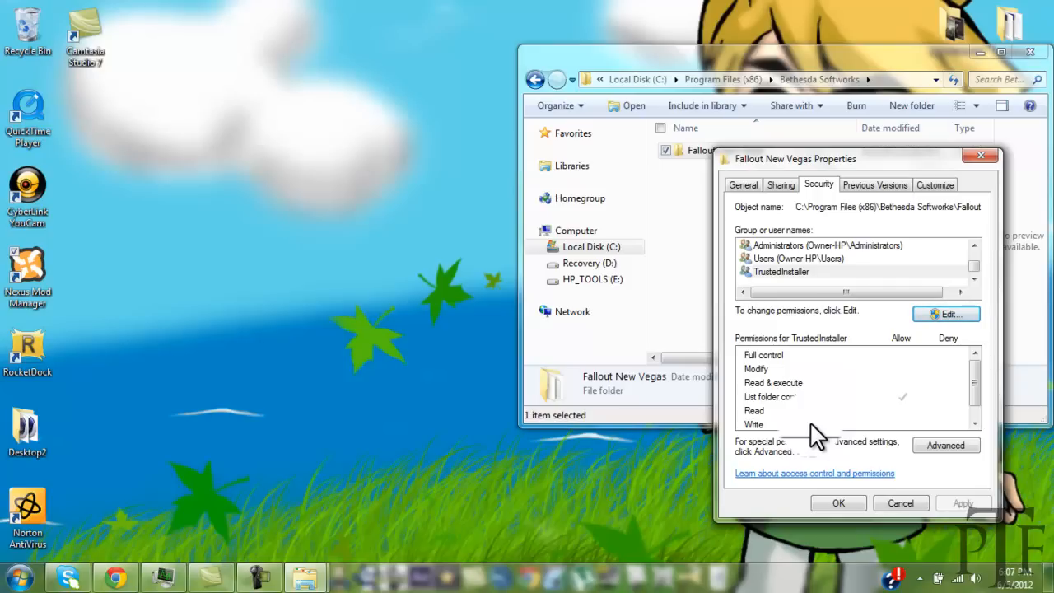
pyautogui.click(900, 502)
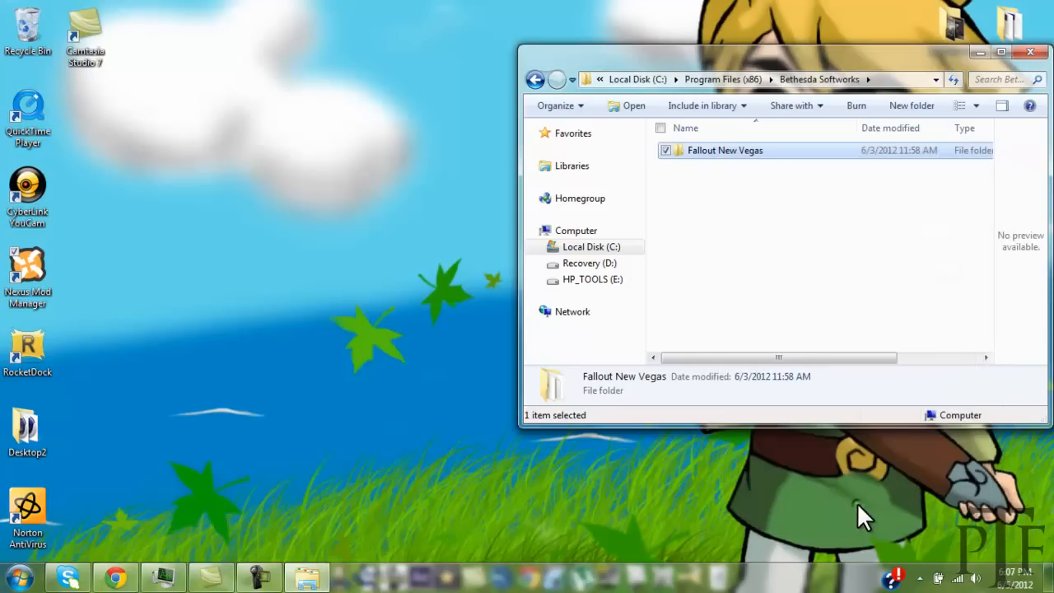
# - Close the Bethesda Softworks window and bring up the Nexus Mod Manager shortcut's launch menu
pyautogui.moveTo(782, 52); pyautogui.dragTo(650, 54)
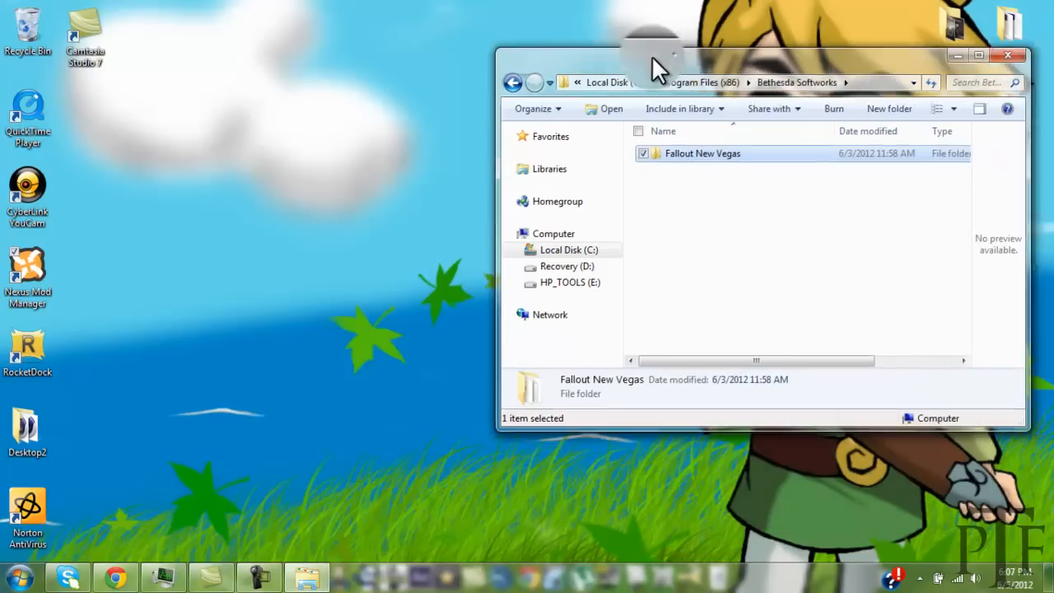
pyautogui.click(1008, 55)
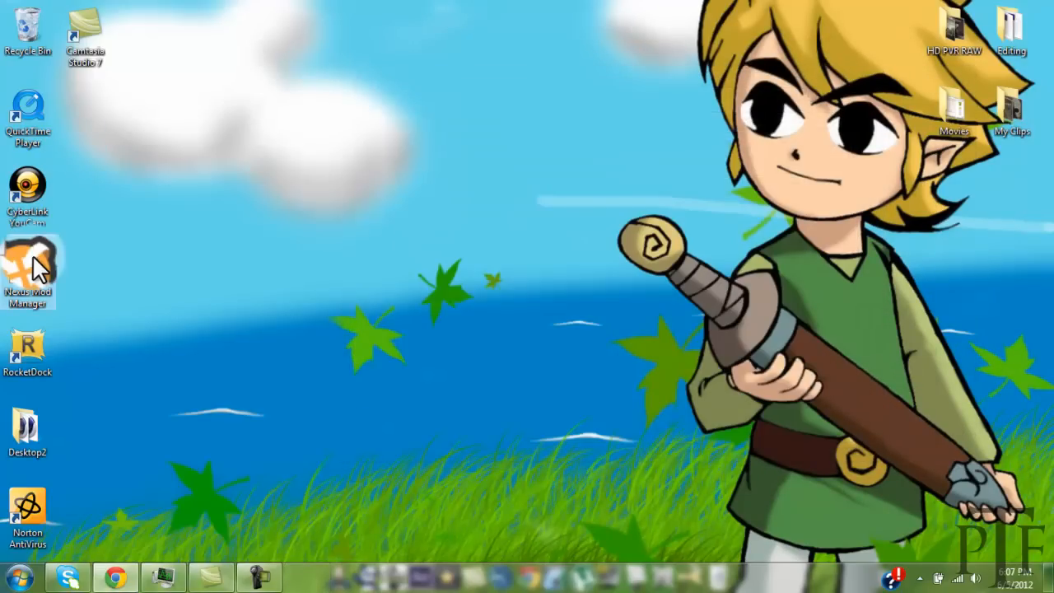
pyautogui.rightClick(27, 268)
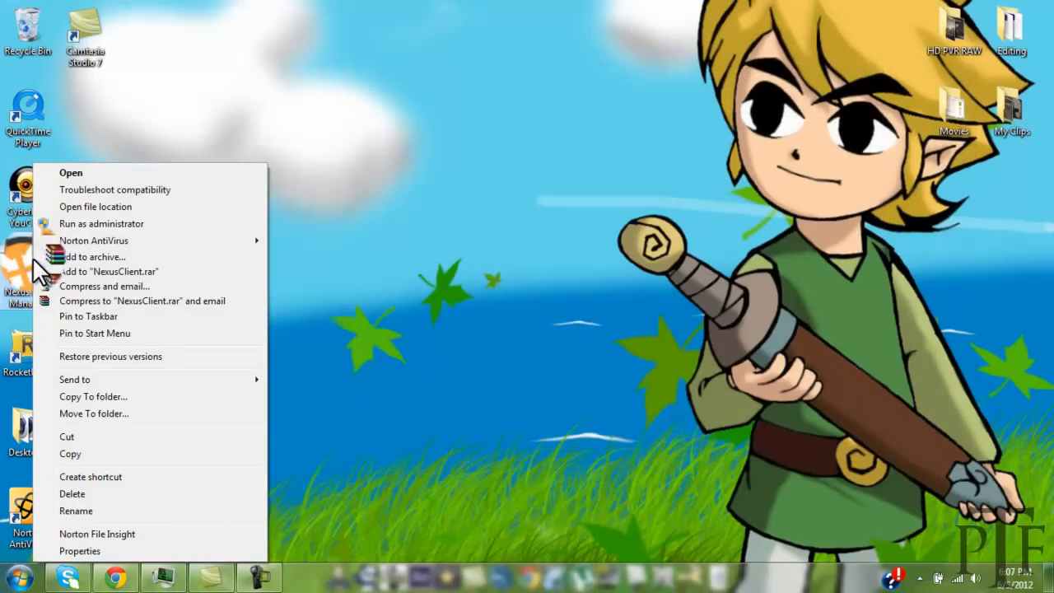
pyautogui.moveTo(140, 223)
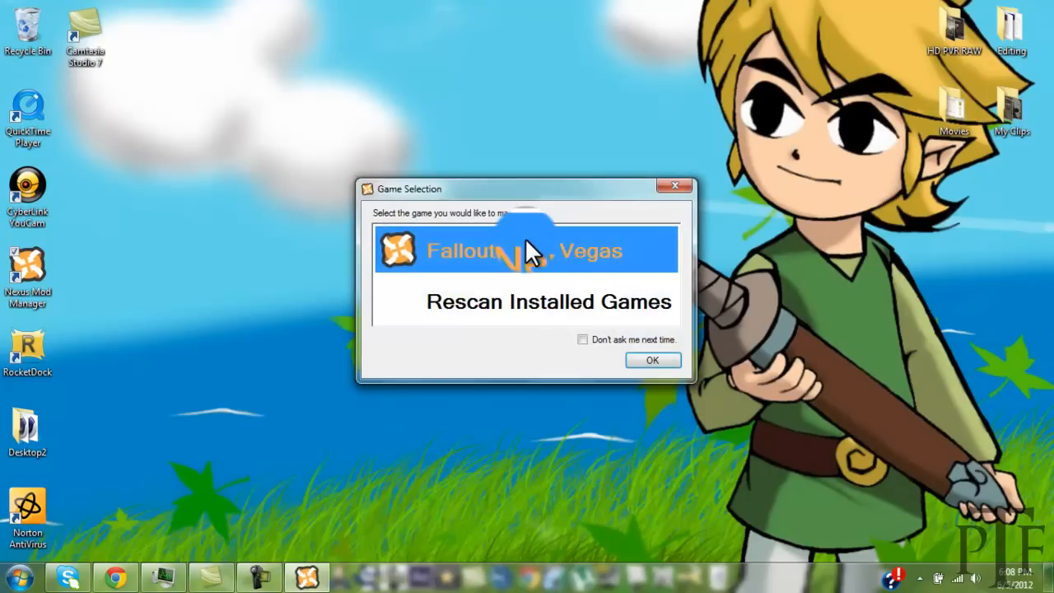
# - Select Fallout New Vegas as the game and make fallout.ini writable
pyautogui.click(652, 360)
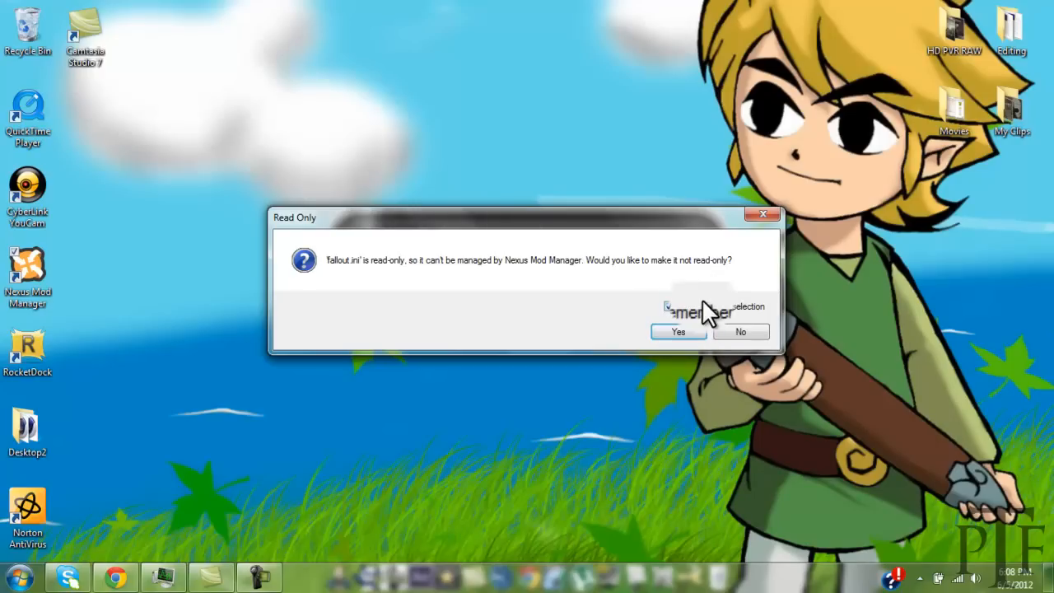
pyautogui.click(677, 331)
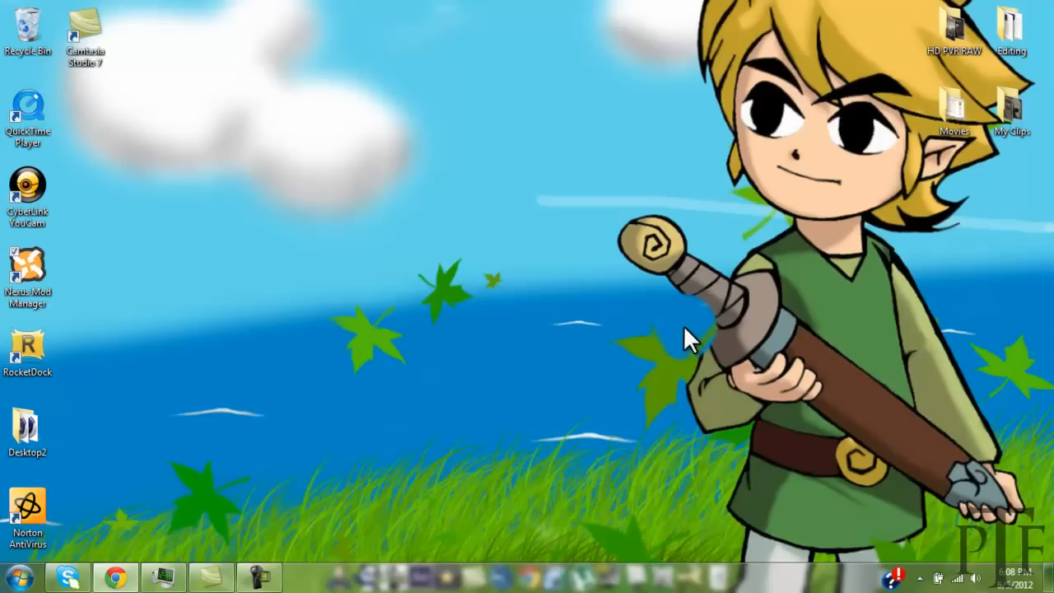
pyautogui.moveTo(605, 441)
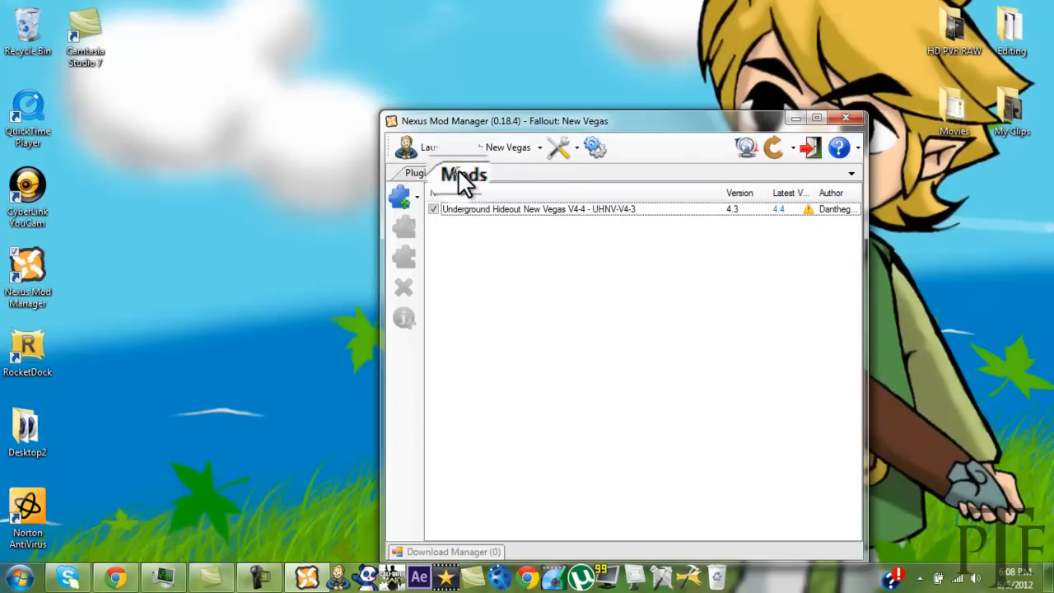
# - Show the Underground Hideout New Vegas mod's details, then the Plugins list
pyautogui.click(537, 208)
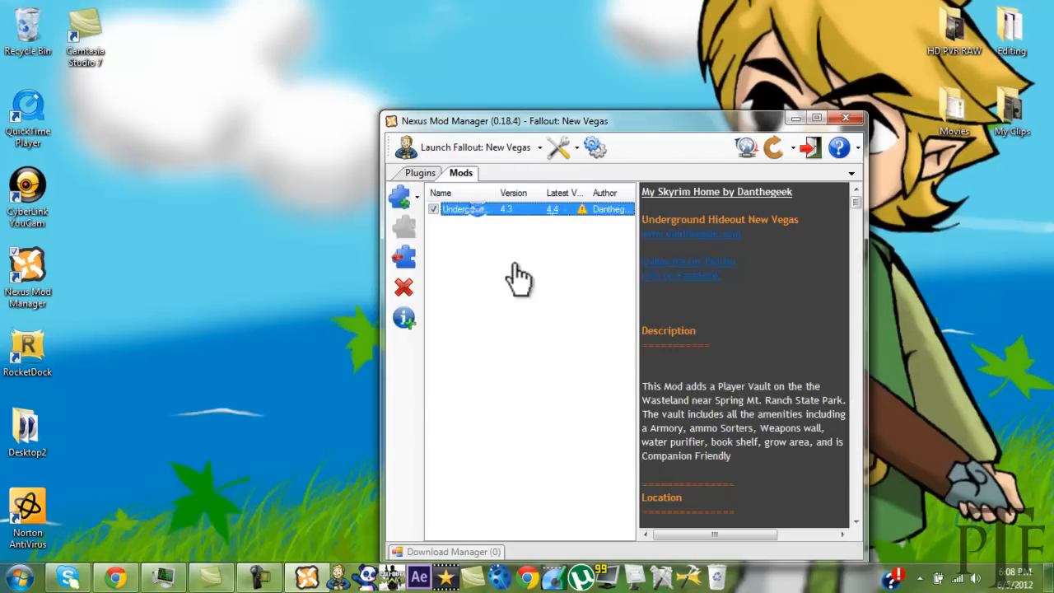
pyautogui.click(420, 173)
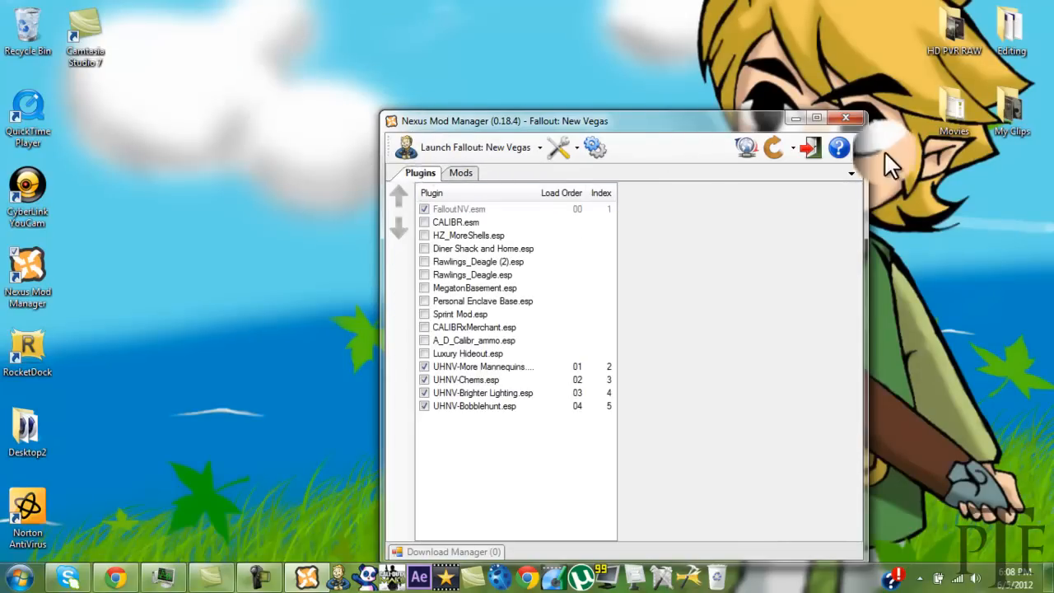